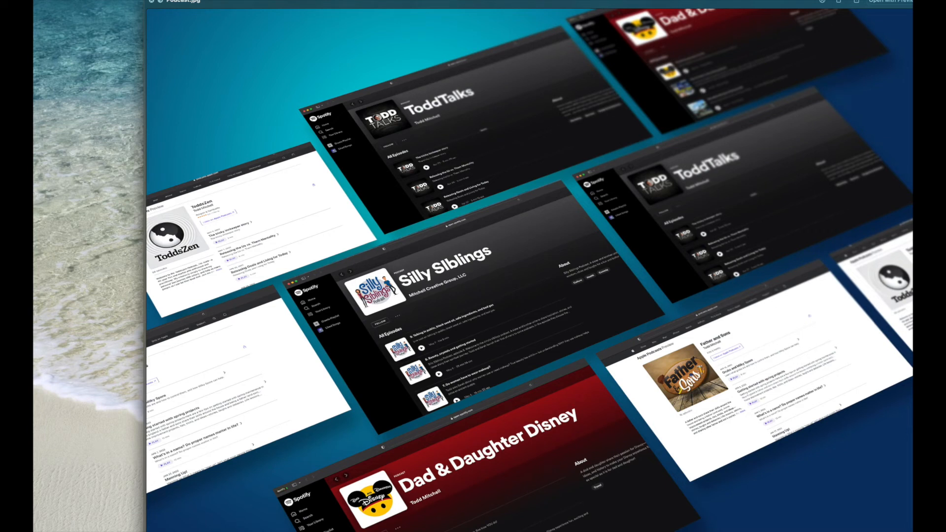
pyautogui.moveTo(800, 4)
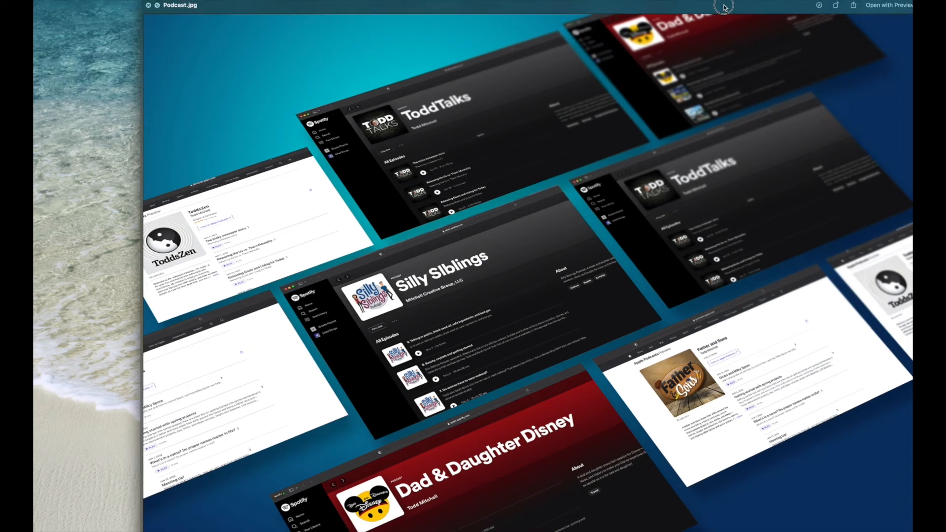
pyautogui.moveTo(724, 7)
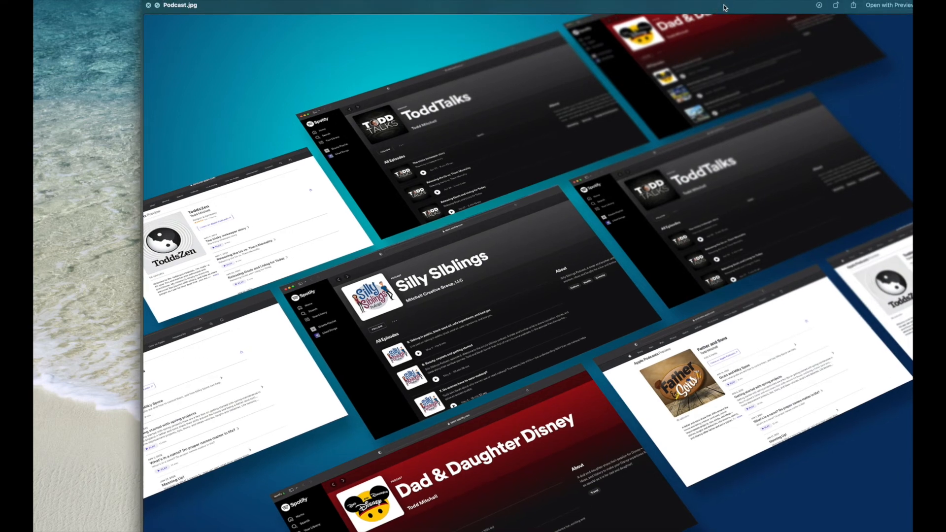